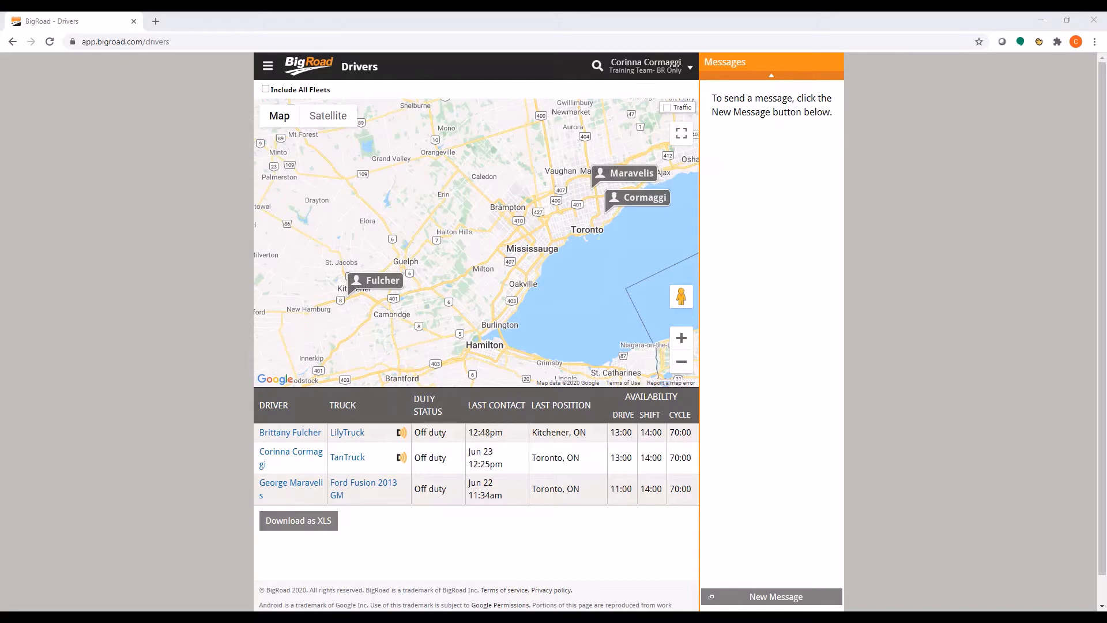
mouse_move(268, 66)
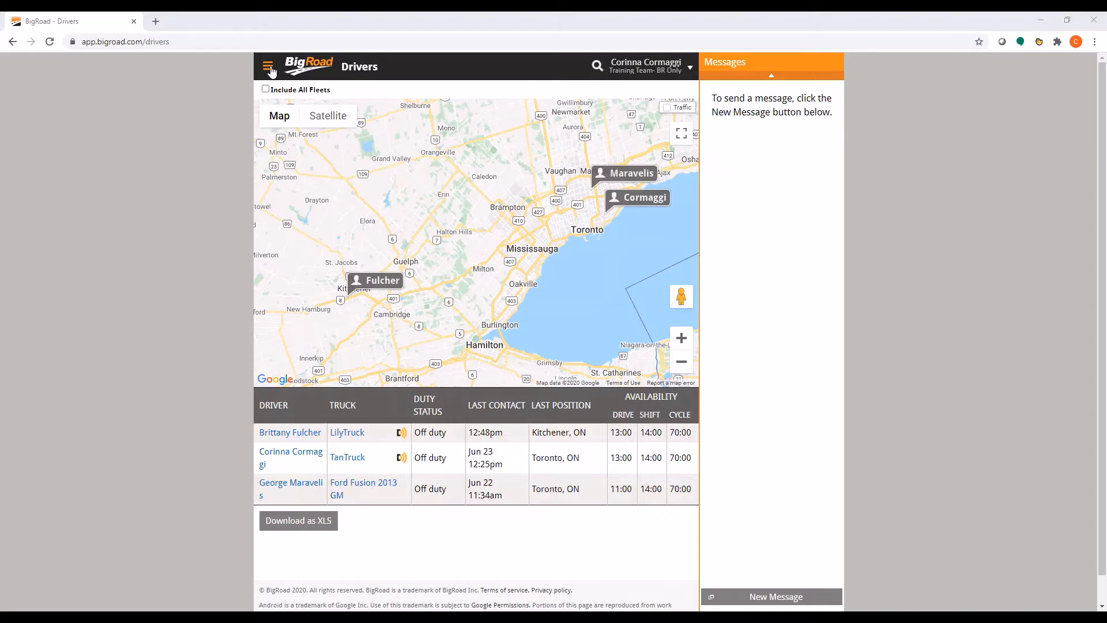
Step: Navigate from the section menu to the Fleet settings page for the Training Team
click(268, 67)
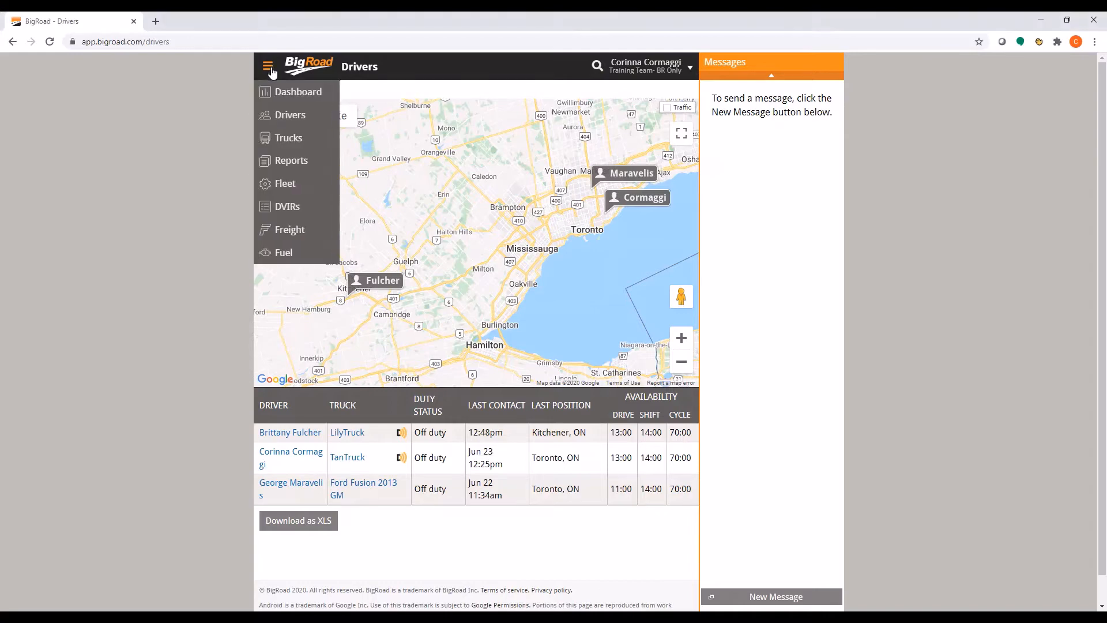
click(285, 182)
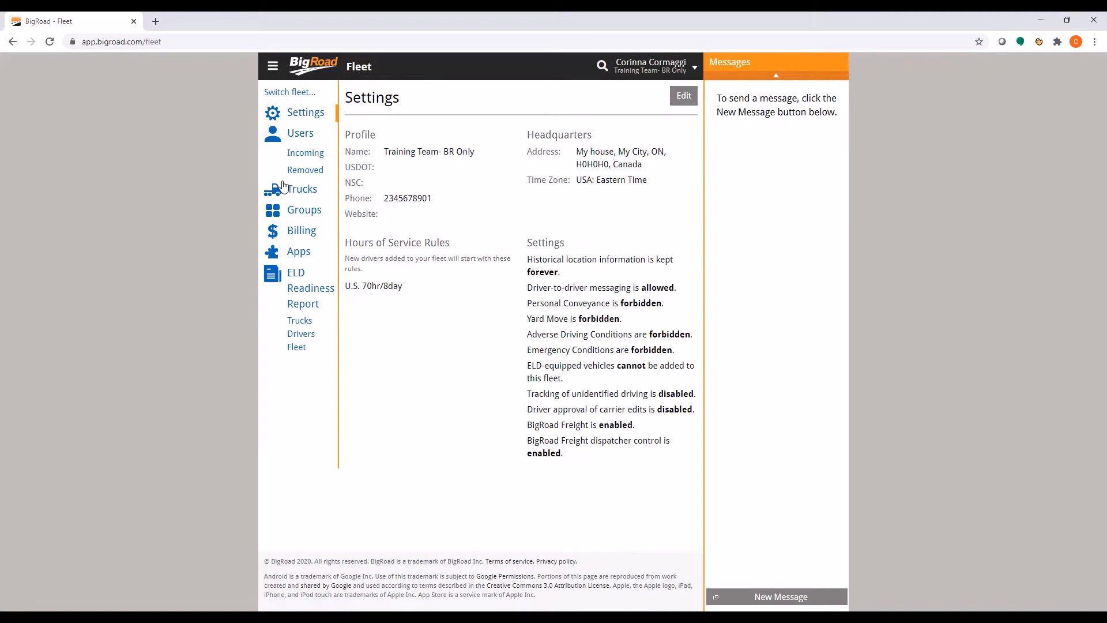
mouse_move(264, 165)
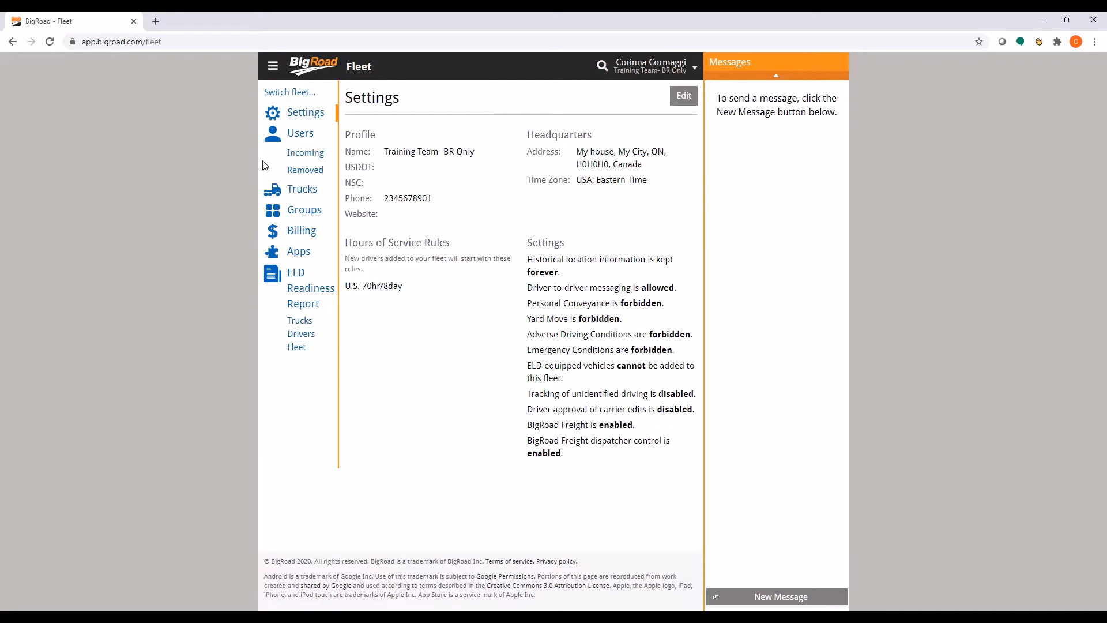
Step: Enter fleet name Team BR, USDOT 567889 and Toronto headquarters at 88 queens Quay in Edit mode
click(682, 95)
text(567889)
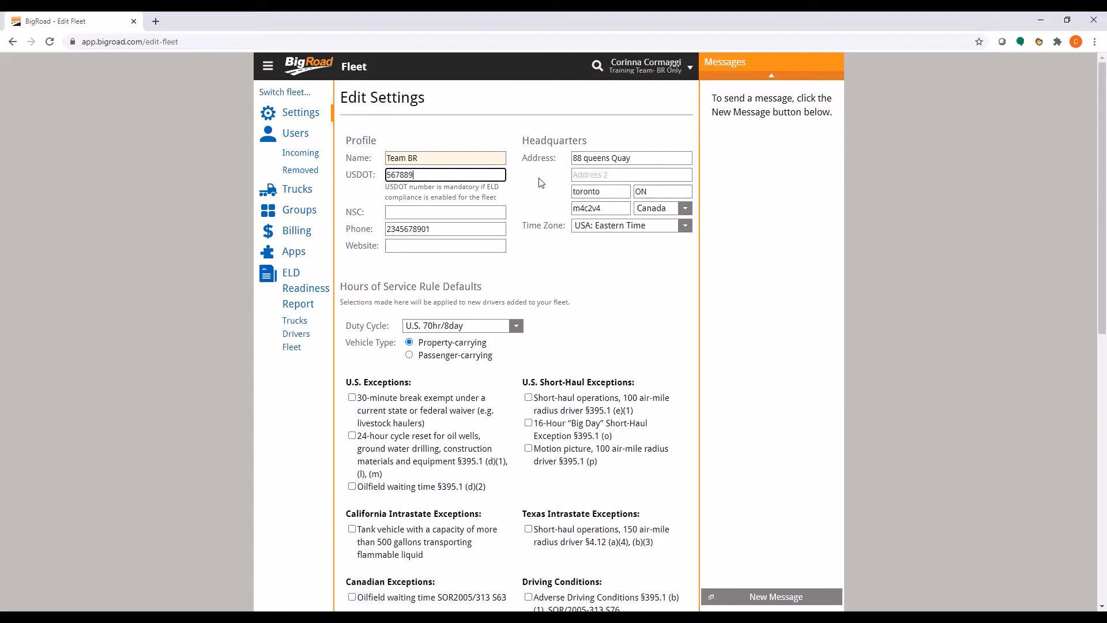
scroll(down, 3)
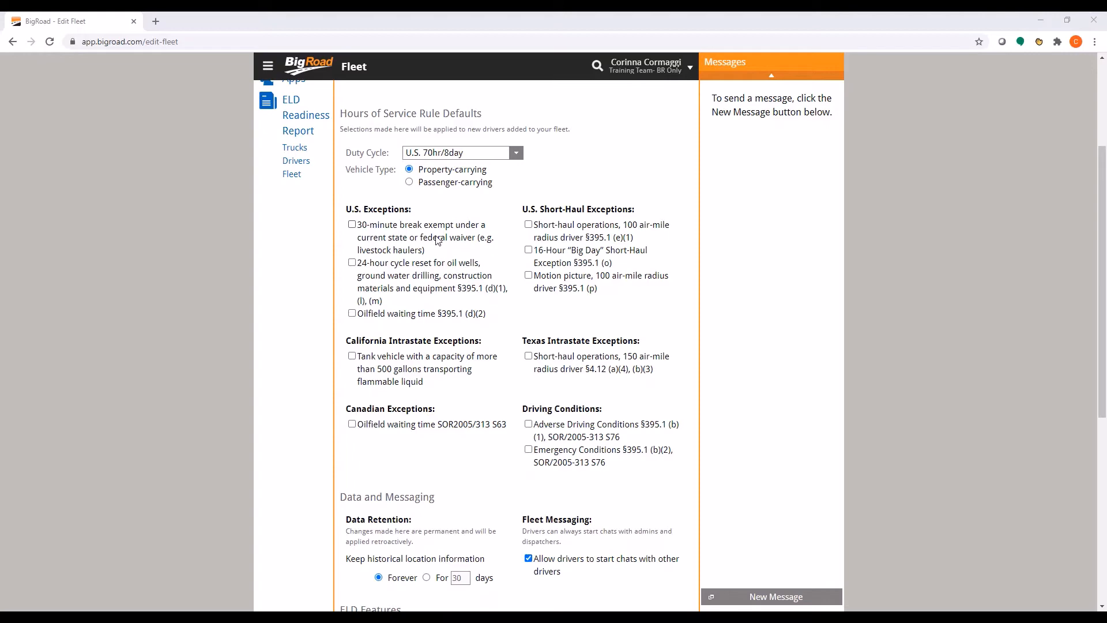
scroll(down, 3)
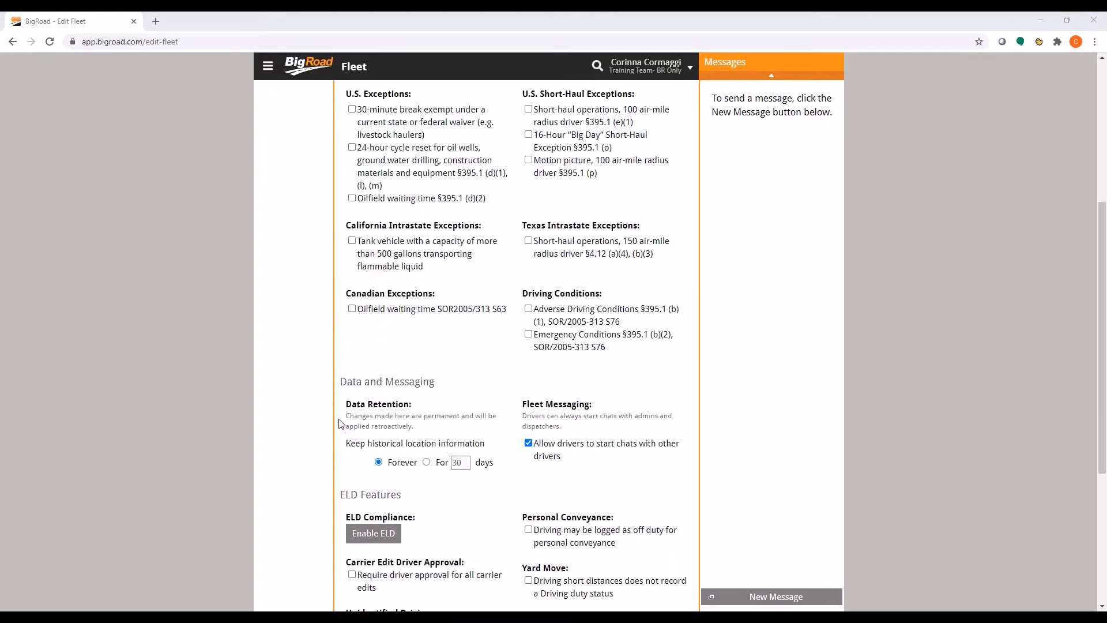
mouse_move(396, 476)
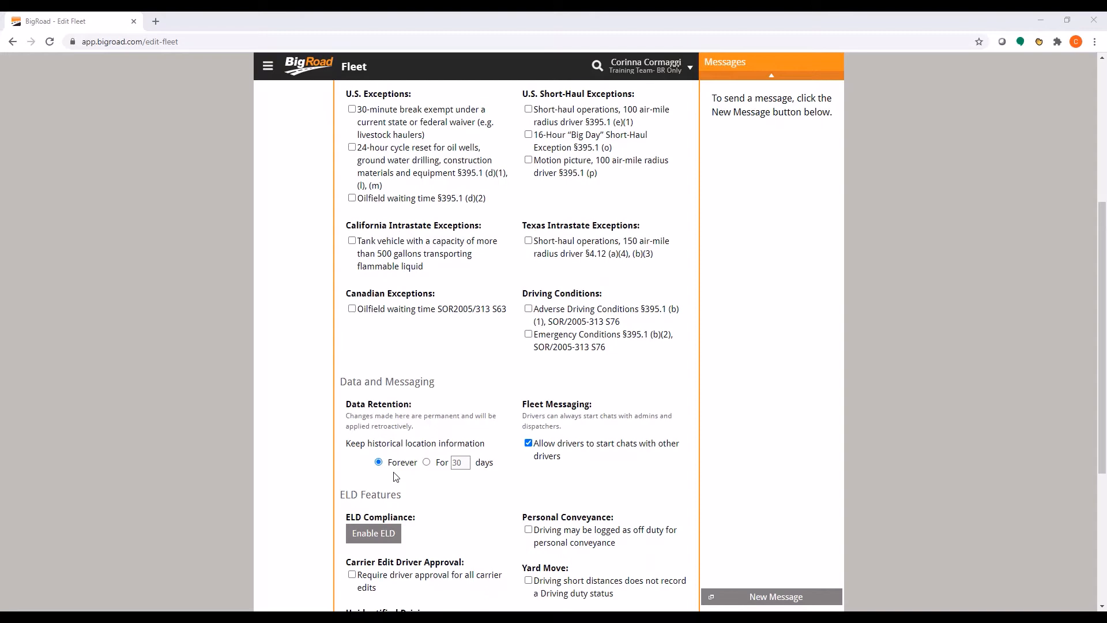
mouse_move(627, 478)
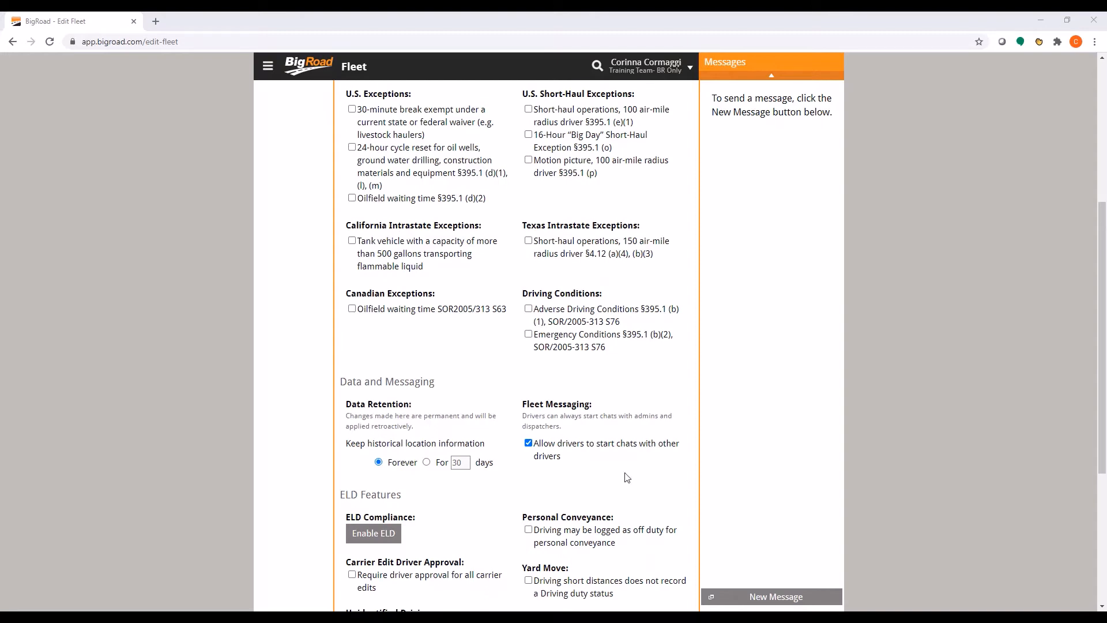
scroll(down, 3)
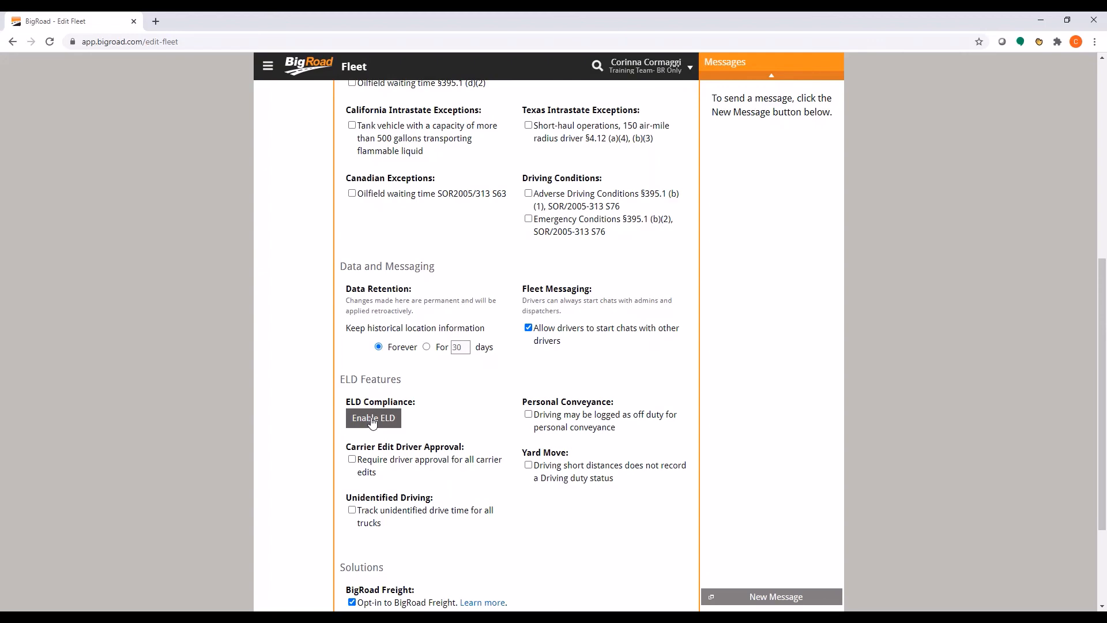
scroll(down, 3)
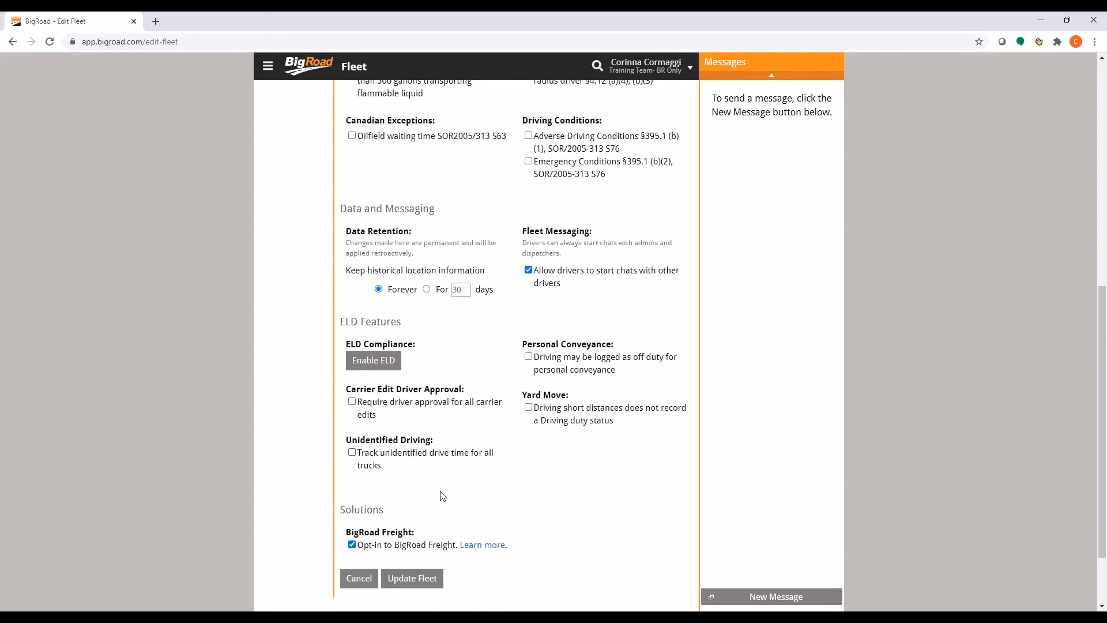
scroll(down, 3)
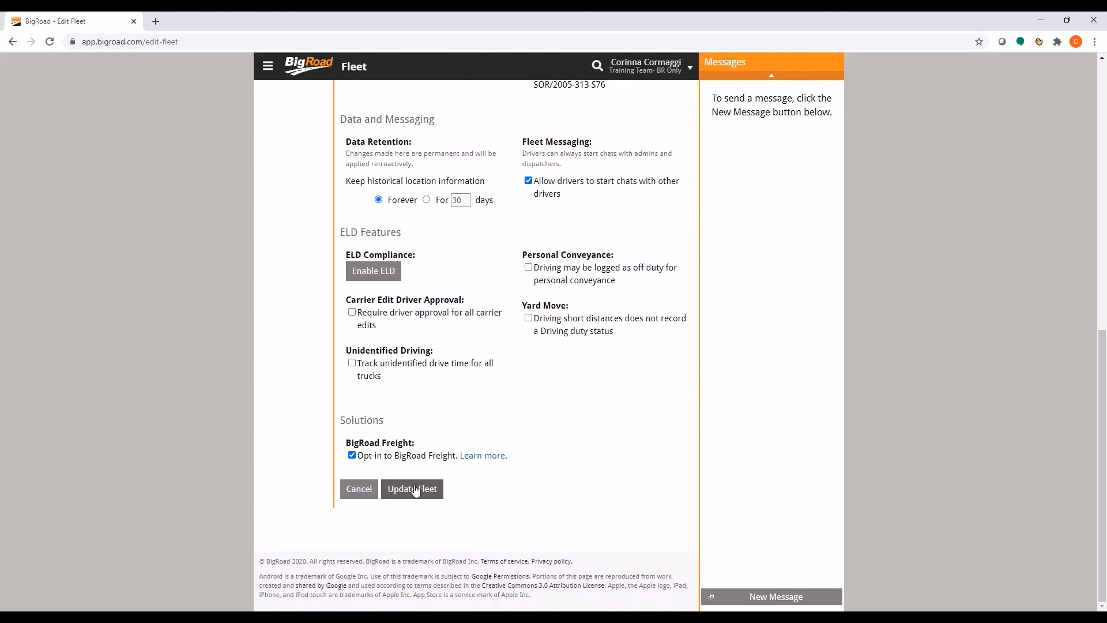
mouse_move(407, 492)
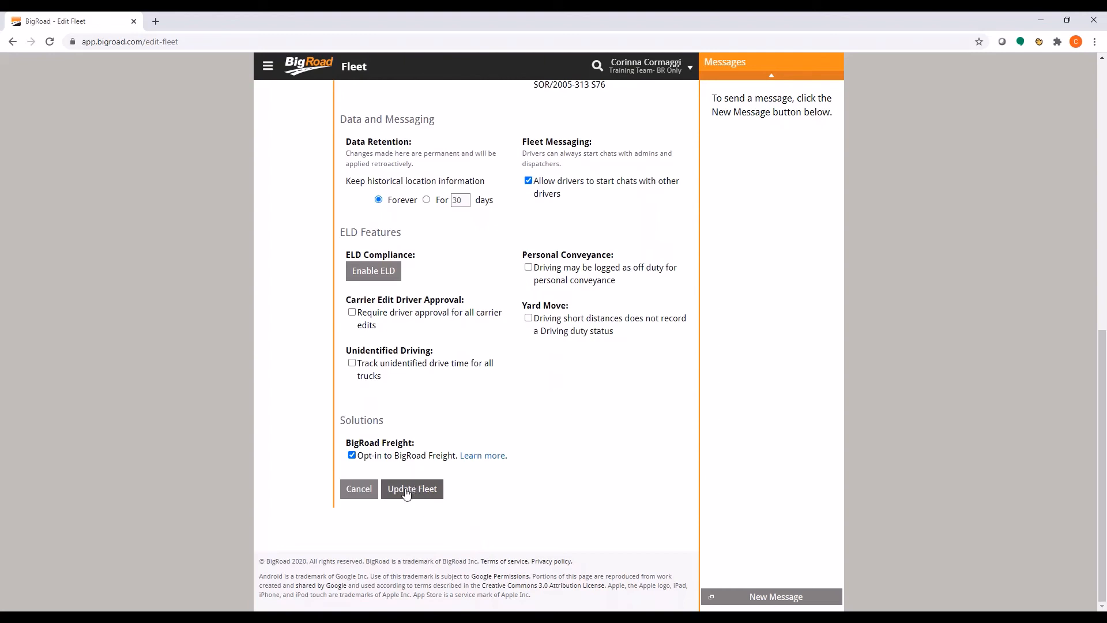